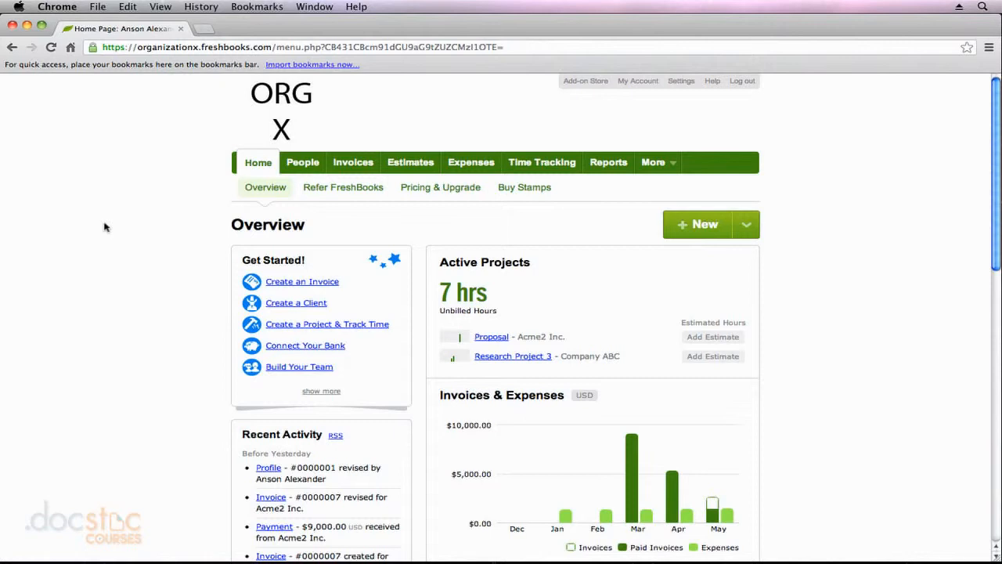
{"action": "mouse_move", "coordinate": [296, 188]}
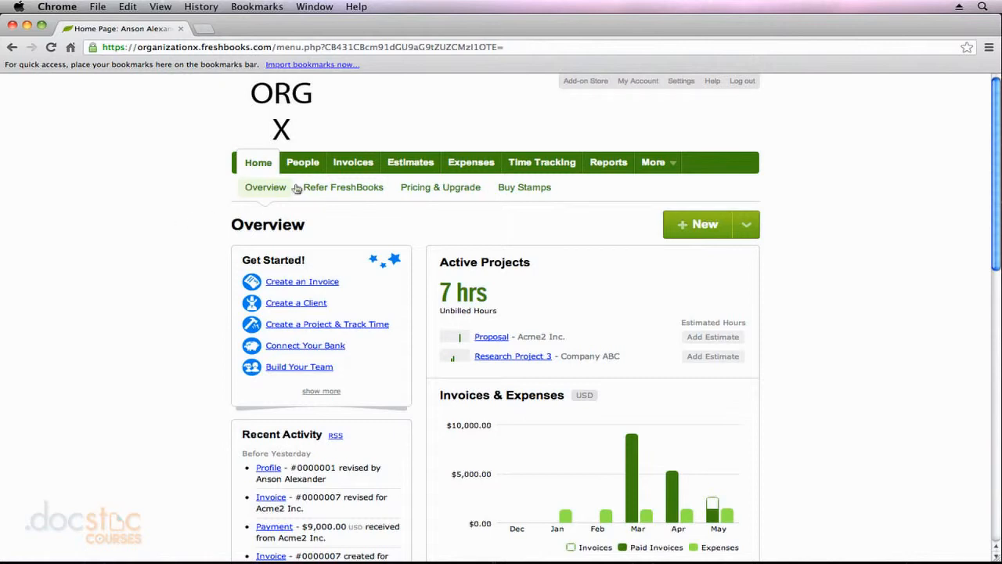
Go to the Invoices list and its Recurring invoice profiles section
{"action": "left_click", "coordinate": [352, 162]}
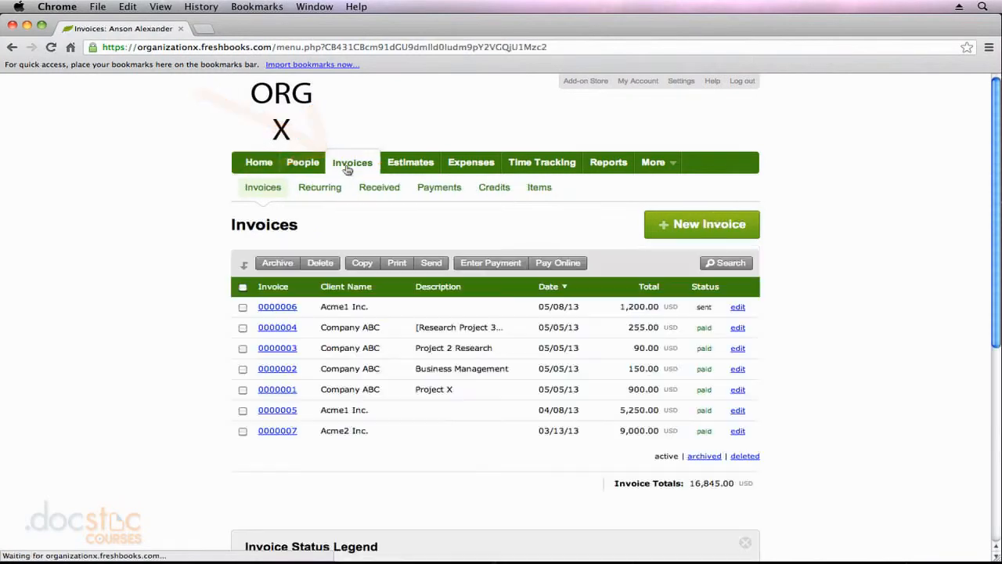
{"action": "left_click", "coordinate": [320, 188]}
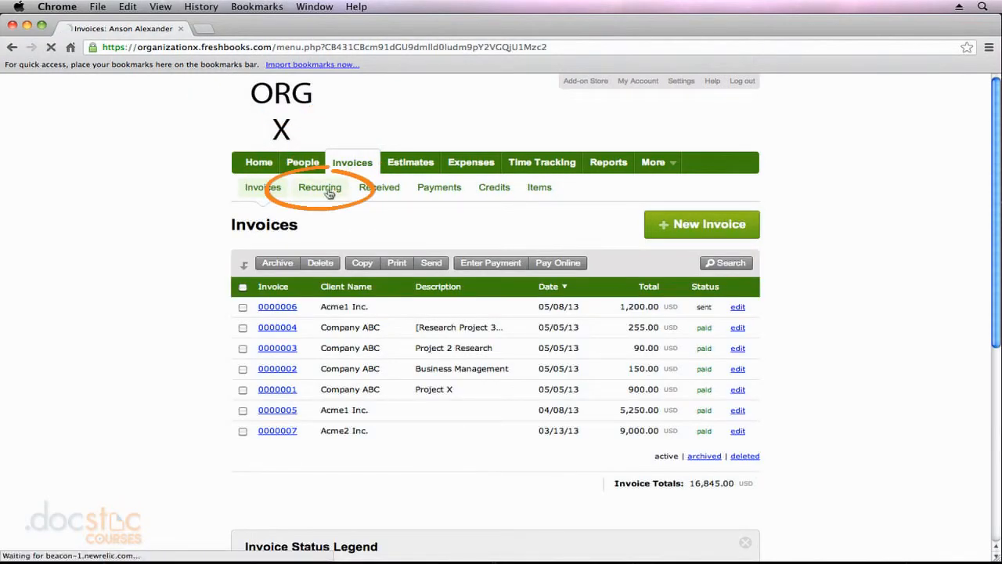
Start a new recurring invoice profile and review the How Often repeat choices
{"action": "left_click", "coordinate": [319, 188]}
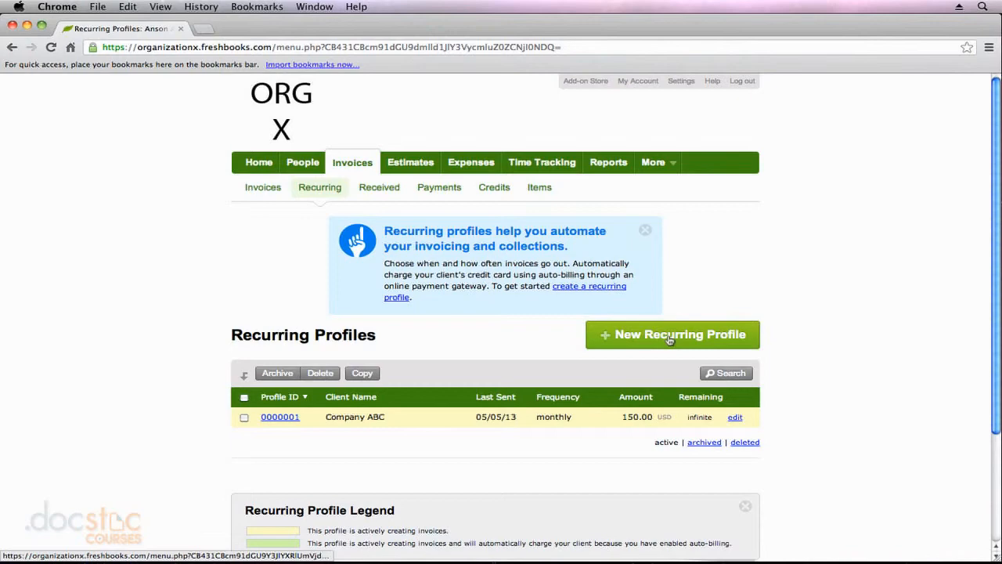
{"action": "left_click", "coordinate": [672, 335]}
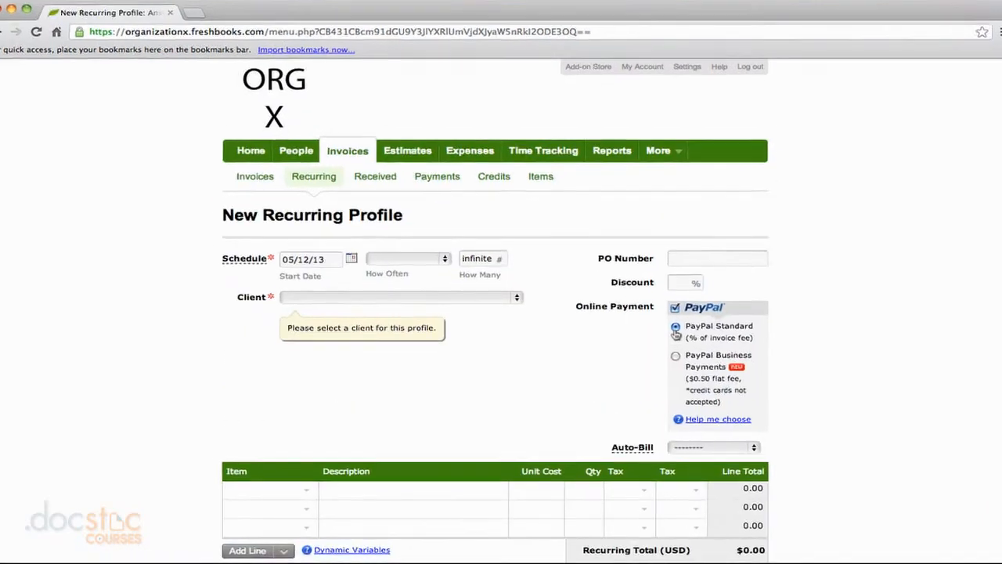
{"action": "scroll", "scroll_direction": "down", "scroll_amount": 3}
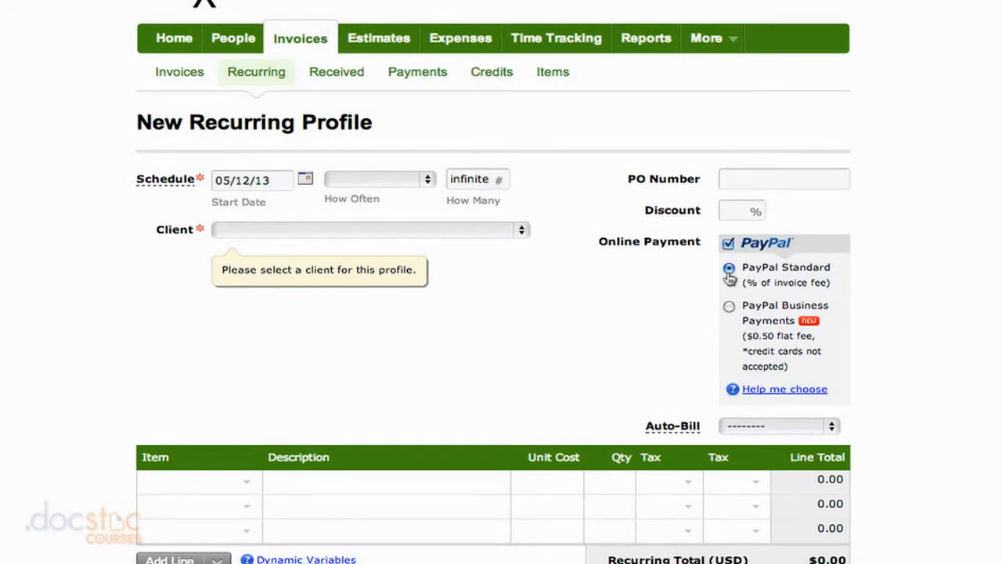
{"action": "scroll", "scroll_direction": "down", "scroll_amount": 3}
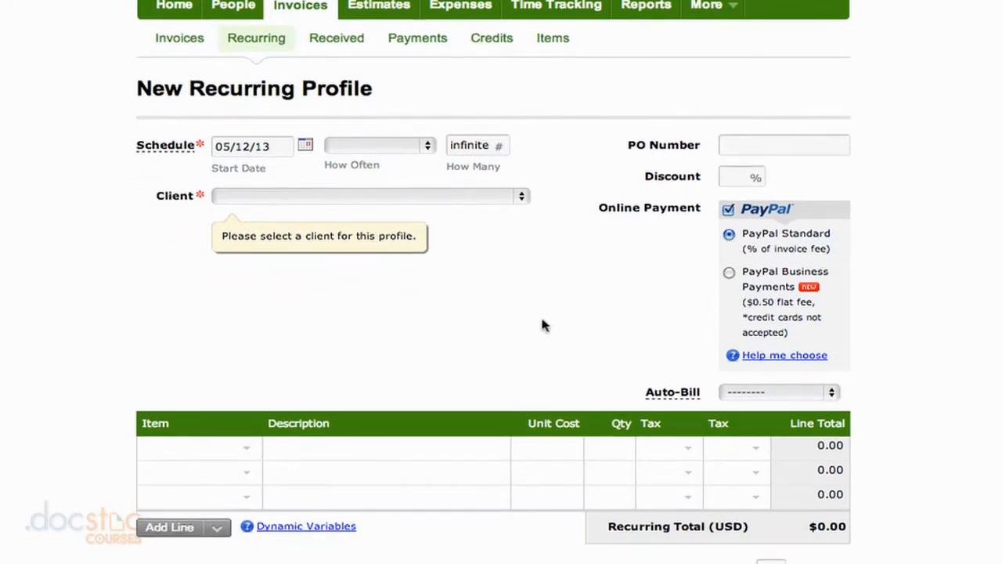
{"action": "scroll", "scroll_direction": "down", "scroll_amount": 3}
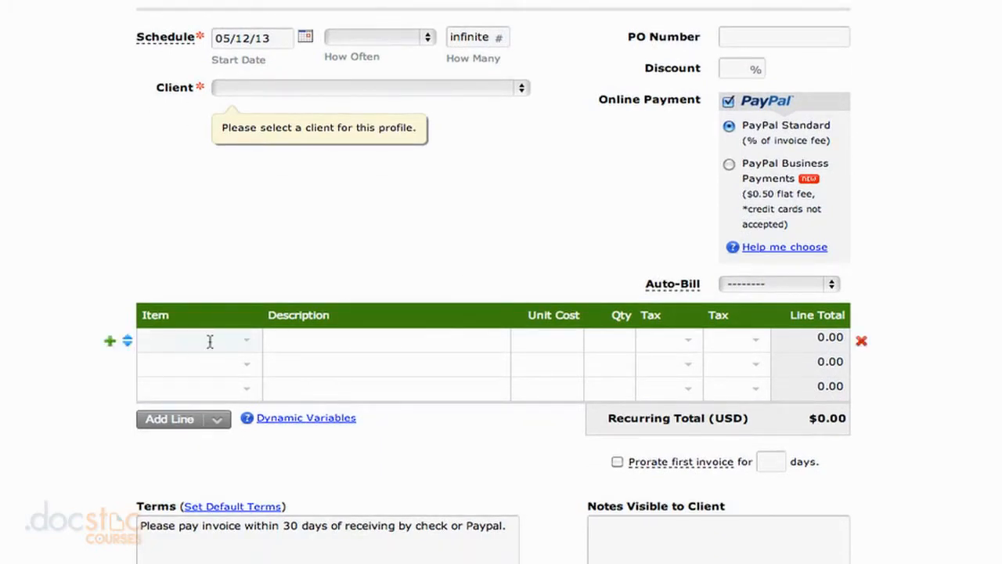
{"action": "left_click", "coordinate": [379, 38]}
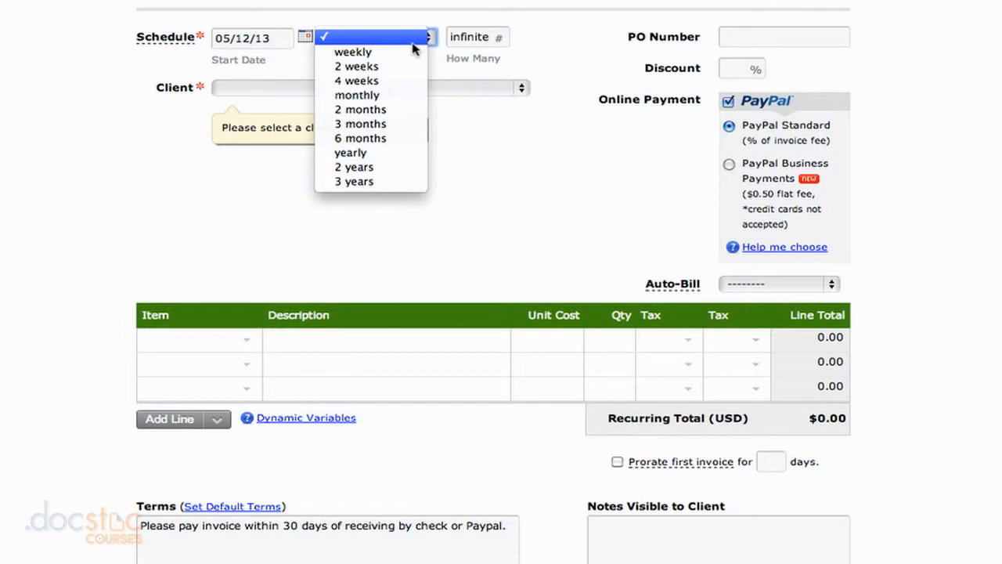
{"action": "mouse_move", "coordinate": [491, 131]}
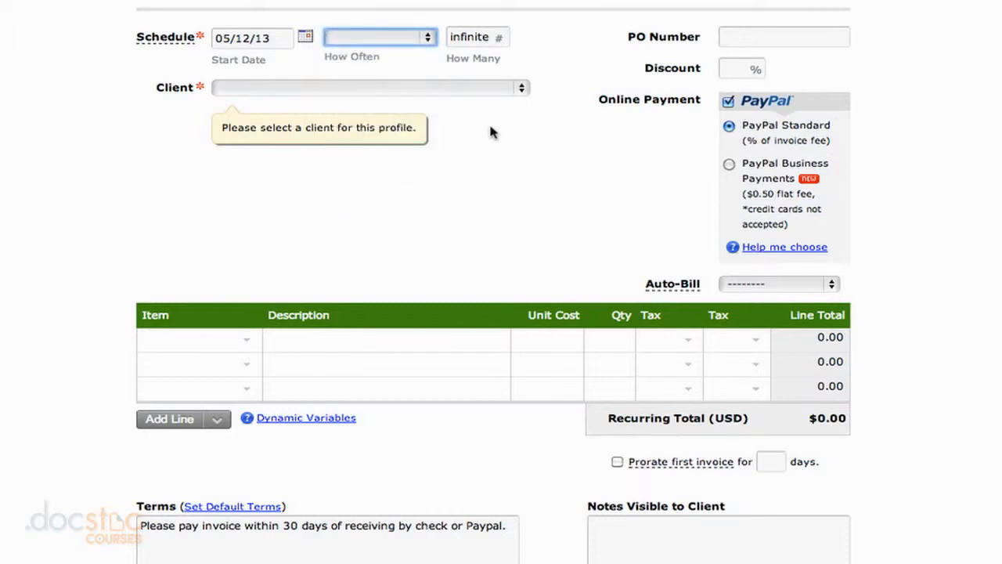
{"action": "scroll", "scroll_direction": "up", "scroll_amount": 3}
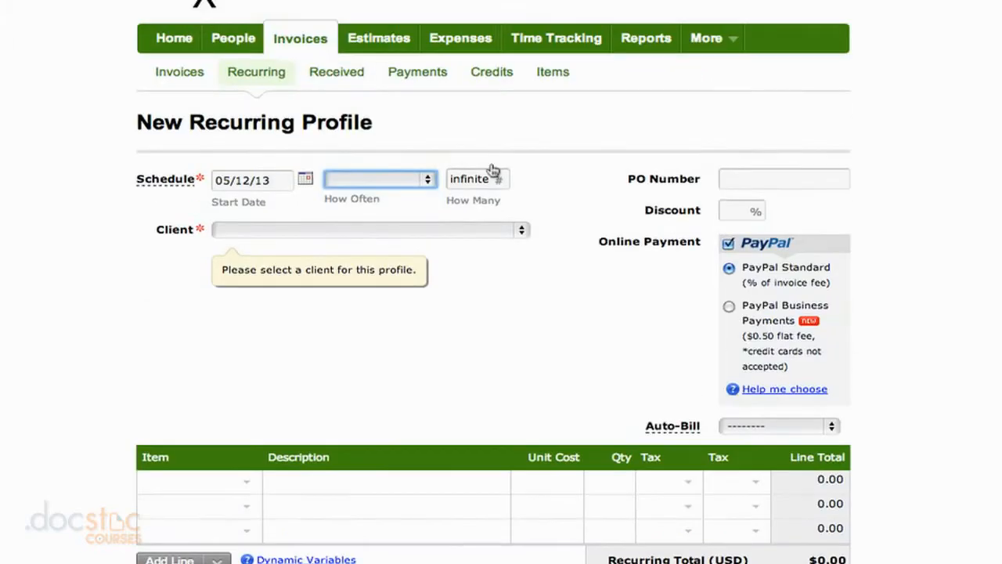
{"action": "mouse_move", "coordinate": [556, 37]}
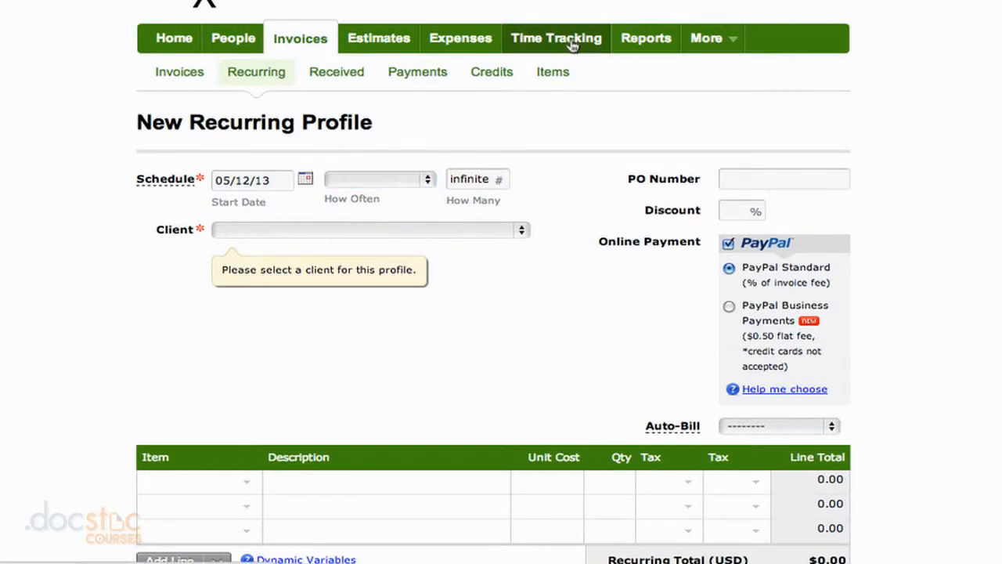
Switch to the Time Tracking monthly timesheet for May 2013
{"action": "left_click", "coordinate": [556, 37]}
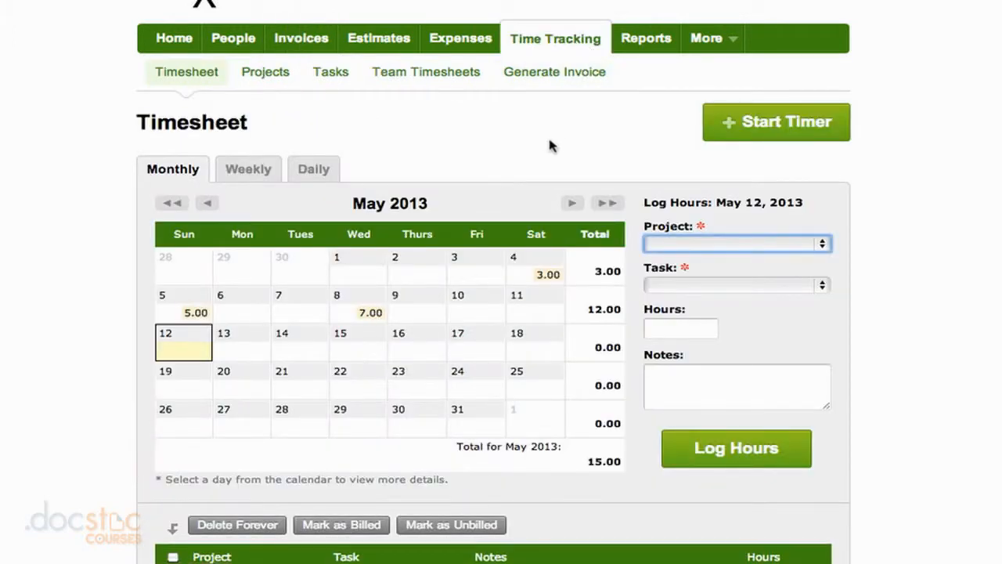
{"action": "mouse_move", "coordinate": [708, 269]}
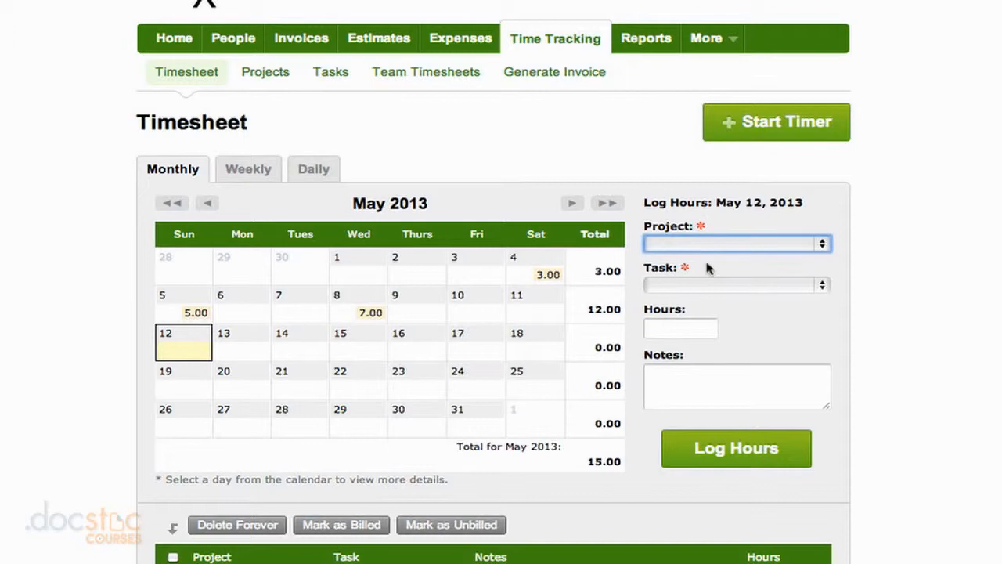
{"action": "mouse_move", "coordinate": [555, 72]}
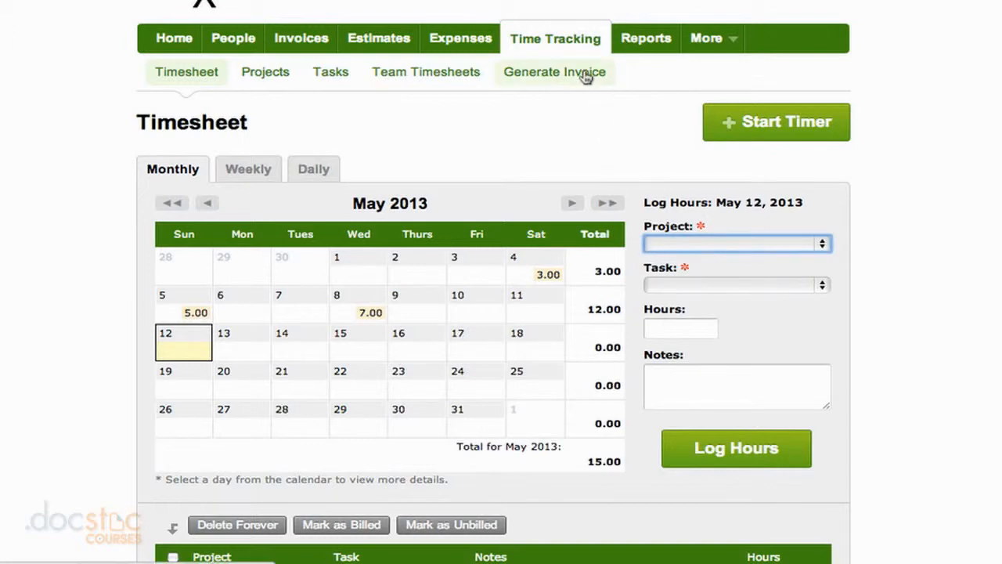
Generate an invoice from Acme2 Inc.'s unbilled time, previewing the grouped Design entries
{"action": "left_click", "coordinate": [555, 72]}
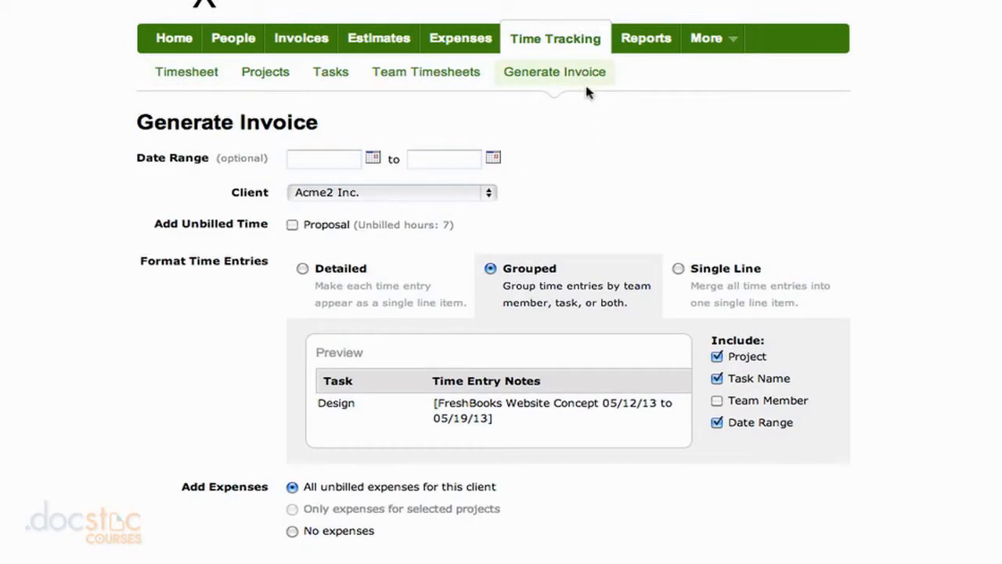
{"action": "mouse_move", "coordinate": [592, 129]}
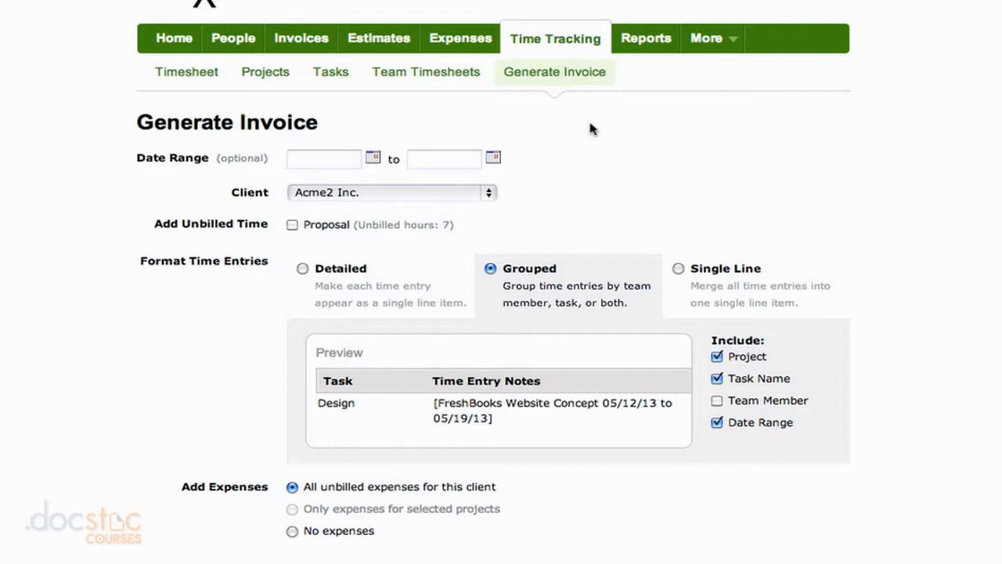
{"action": "mouse_move", "coordinate": [575, 166]}
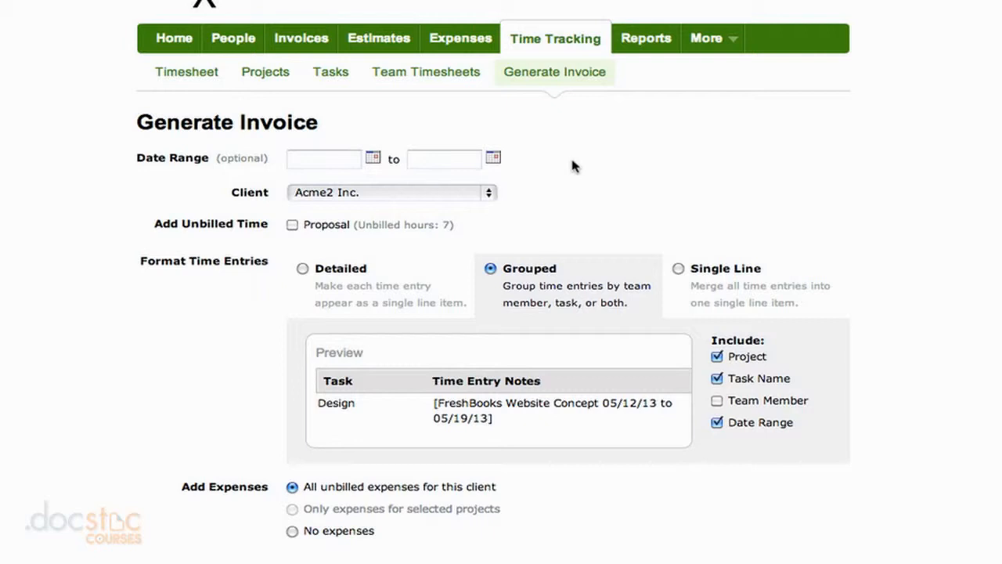
{"action": "mouse_move", "coordinate": [645, 38]}
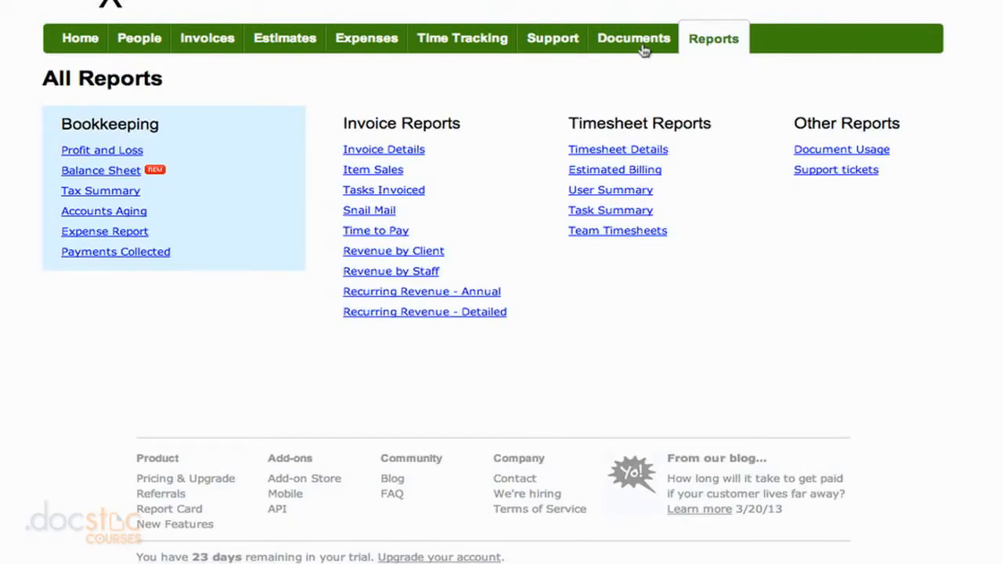
{"action": "mouse_move", "coordinate": [160, 154]}
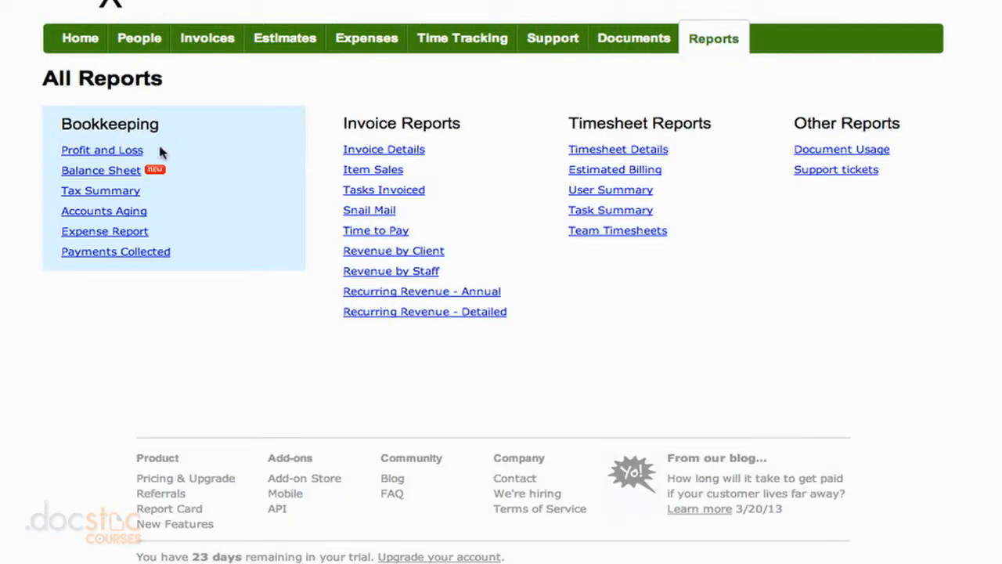
Review the quarterly Profit and Loss report (net profit 11,515 USD), then return to Invoices
{"action": "left_click", "coordinate": [102, 151]}
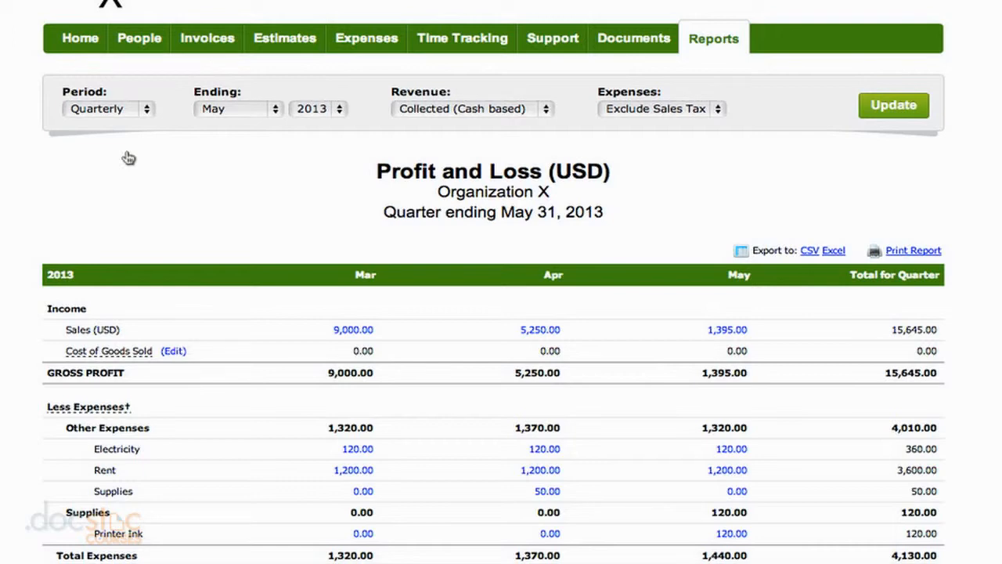
{"action": "scroll", "scroll_direction": "down", "scroll_amount": 3}
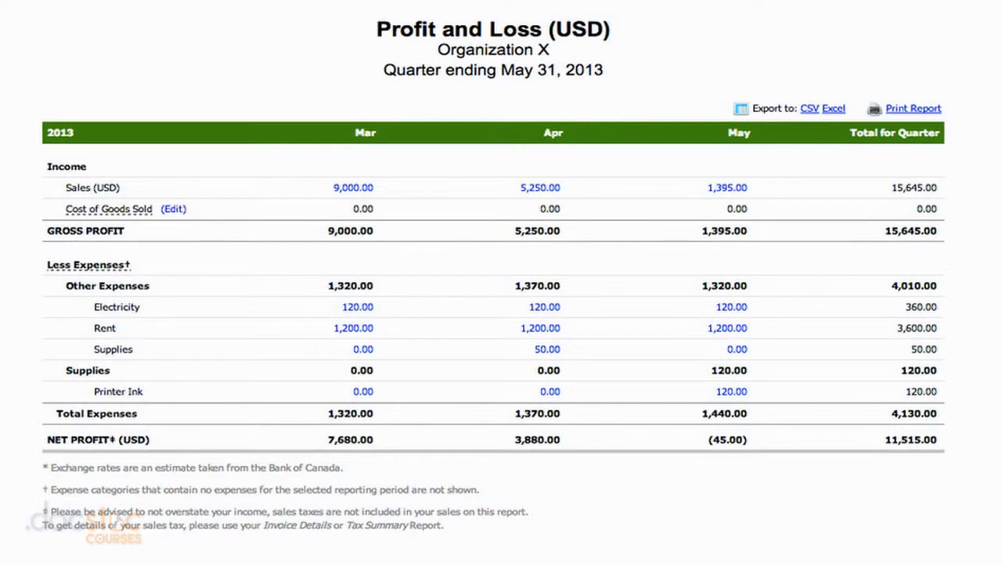
{"action": "scroll", "scroll_direction": "up", "scroll_amount": 3}
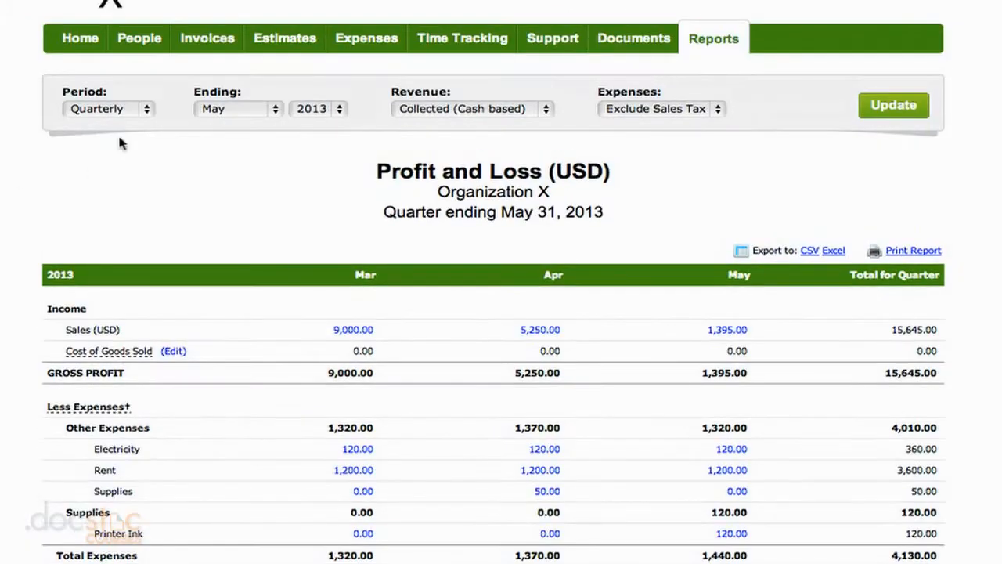
{"action": "left_click", "coordinate": [301, 37]}
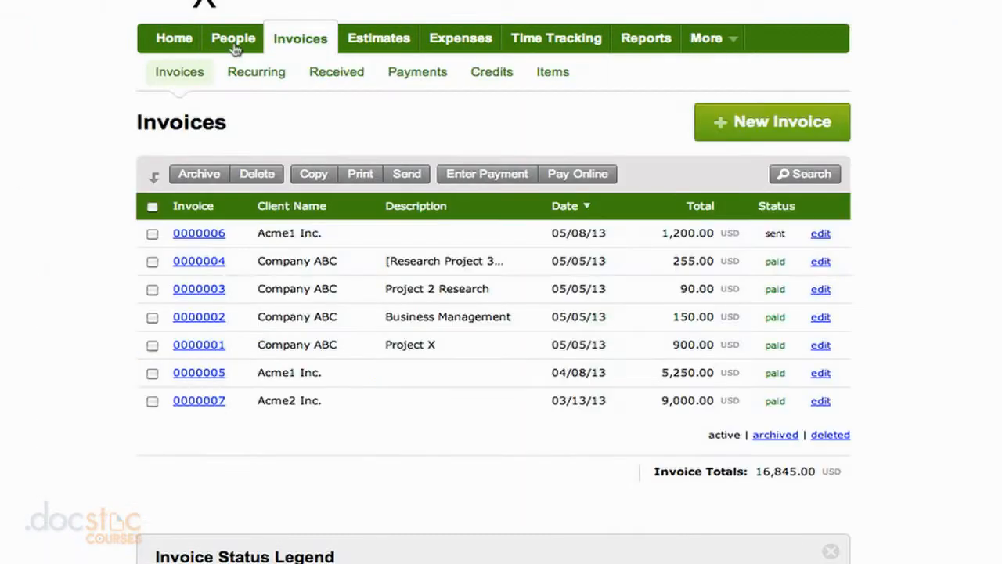
Create a blank new invoice numbered 0000008 dated 05/12/13
{"action": "left_click", "coordinate": [770, 122]}
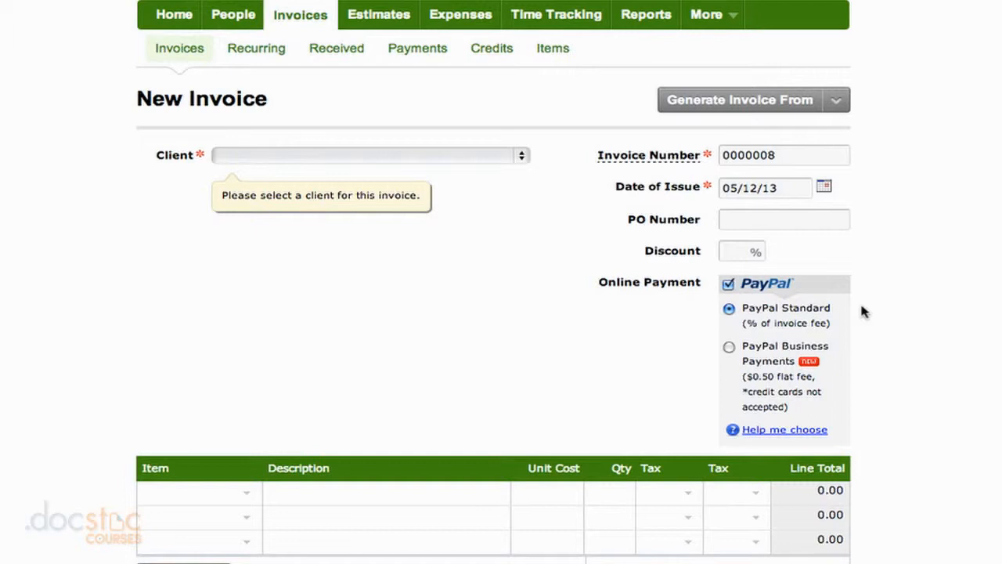
{"action": "scroll", "scroll_direction": "up", "scroll_amount": 3}
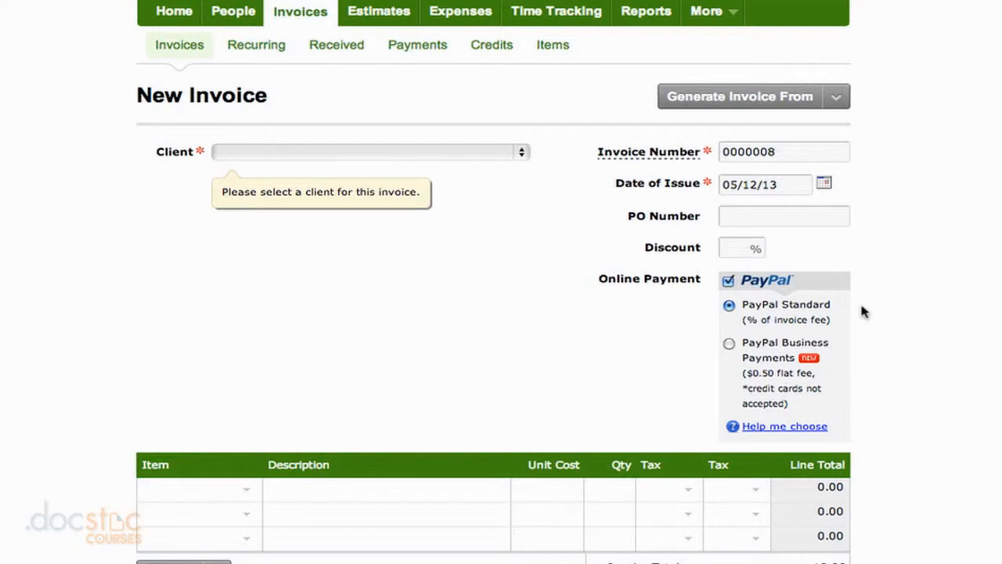
{"action": "mouse_move", "coordinate": [460, 12]}
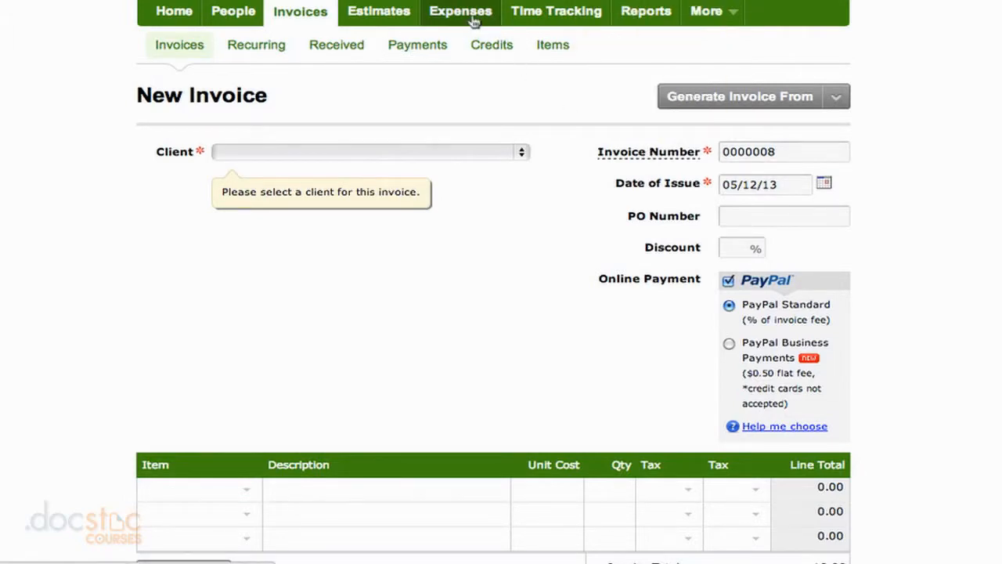
Go to Expenses and begin a new expense dated 05/12/13
{"action": "left_click", "coordinate": [460, 11]}
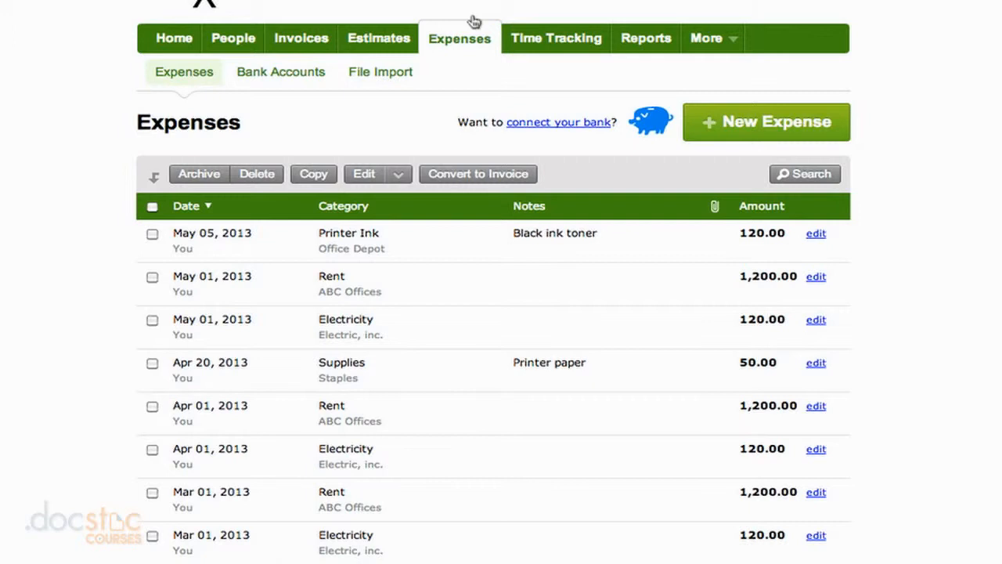
{"action": "mouse_move", "coordinate": [720, 102]}
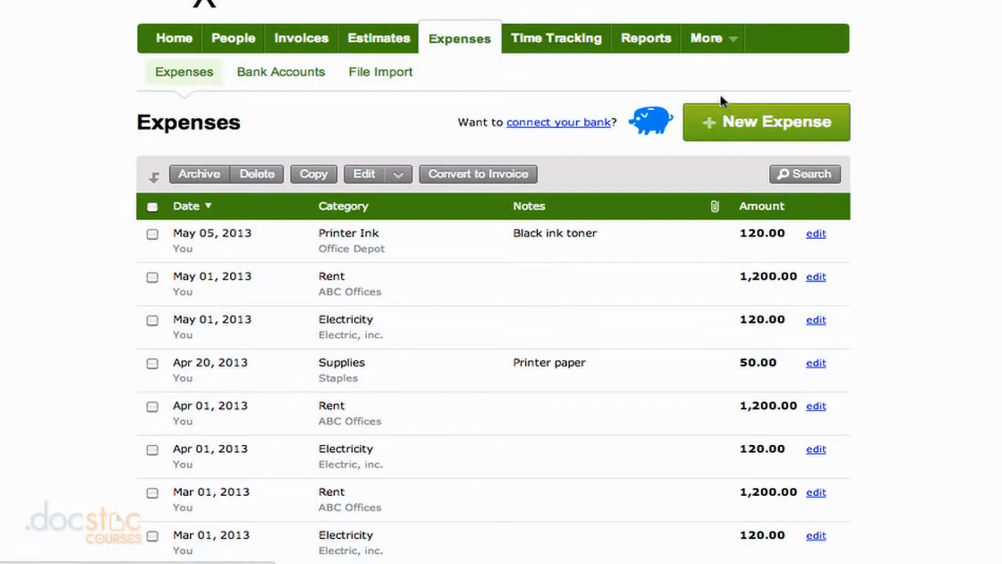
{"action": "mouse_move", "coordinate": [739, 106]}
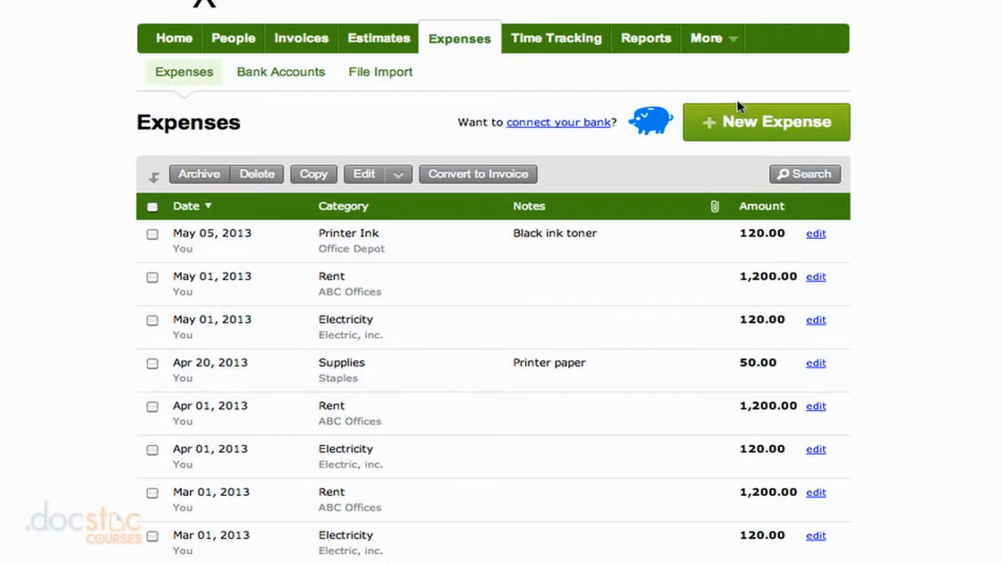
{"action": "left_click", "coordinate": [764, 122]}
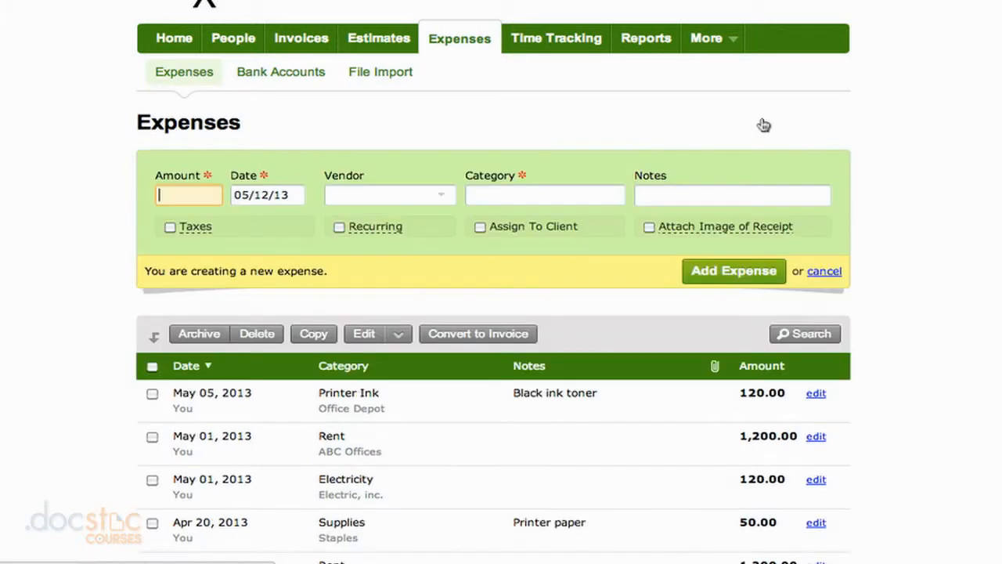